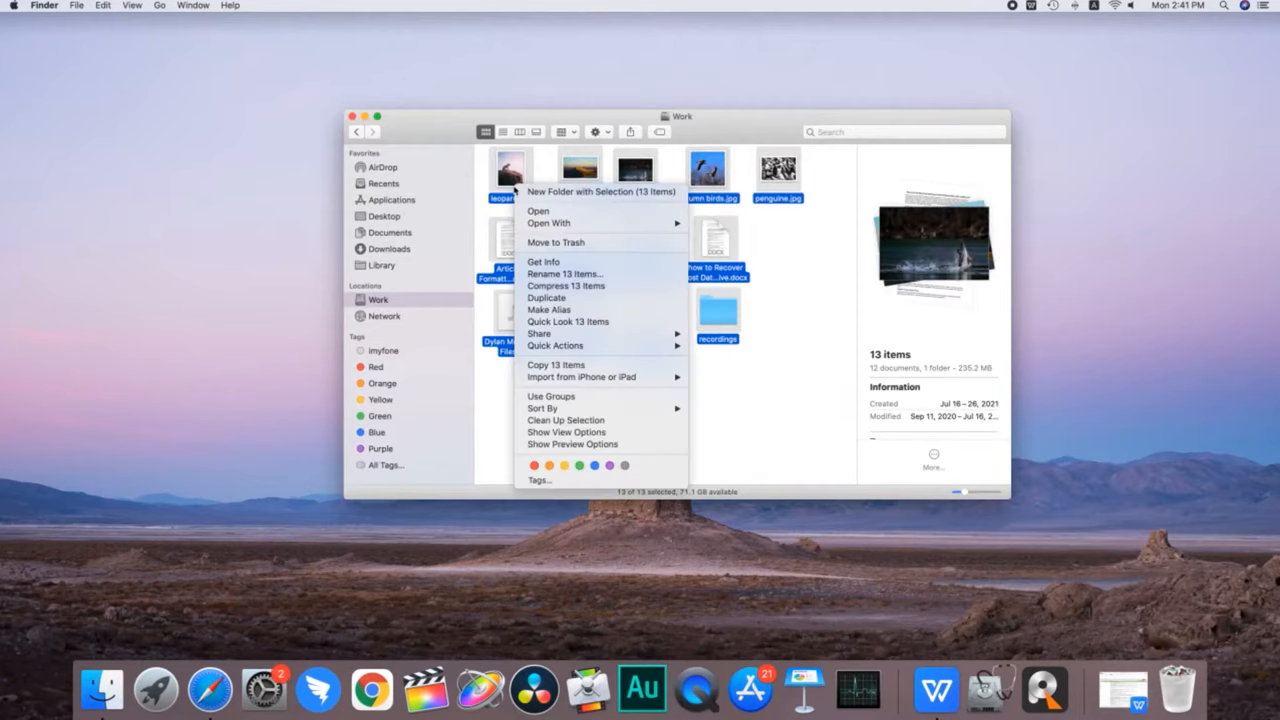
# Trash the thirteen Work items, put back broken link building.xlsx, then empty the Trash
pyautogui.click(555, 242)
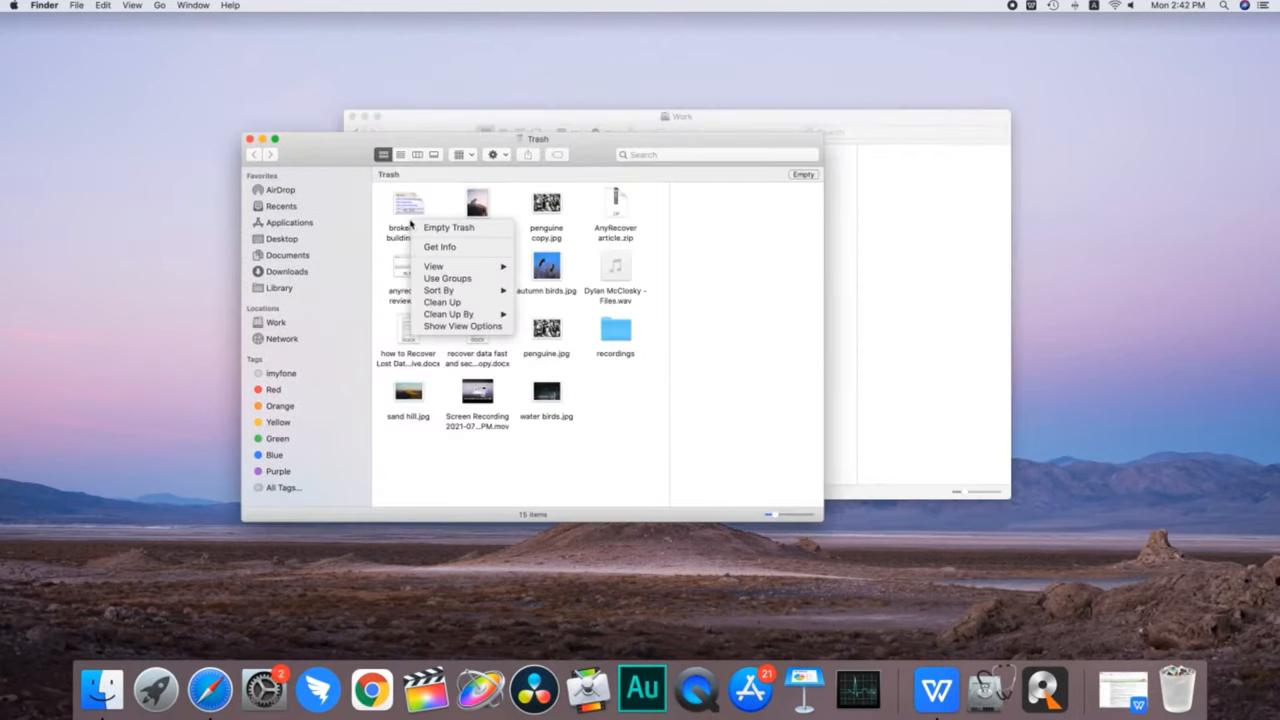
pyautogui.rightClick(407, 205)
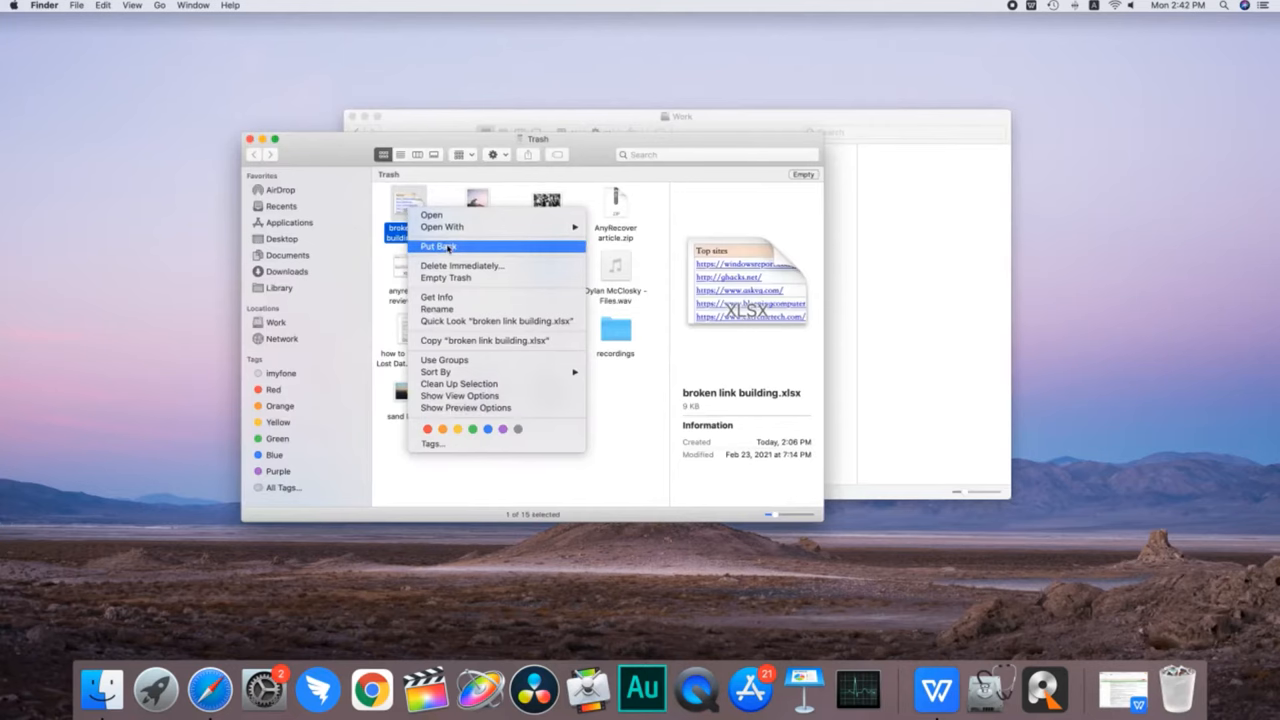
pyautogui.click(438, 247)
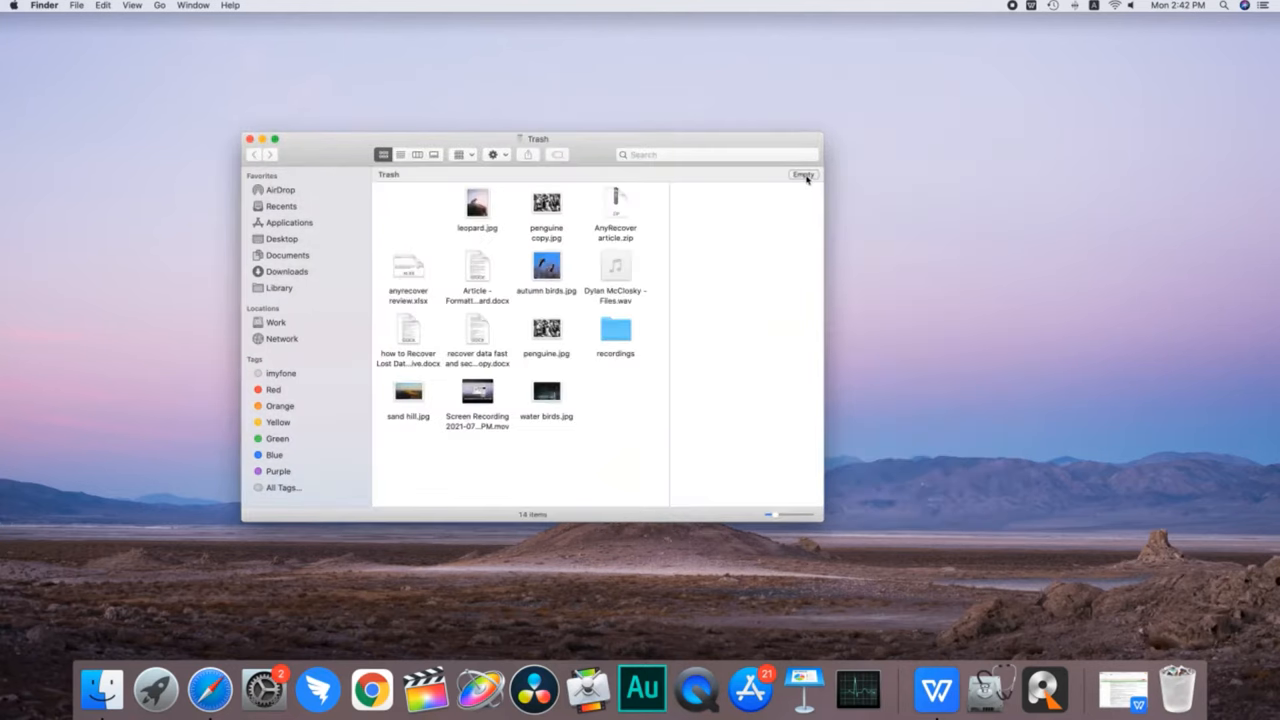
pyautogui.click(804, 175)
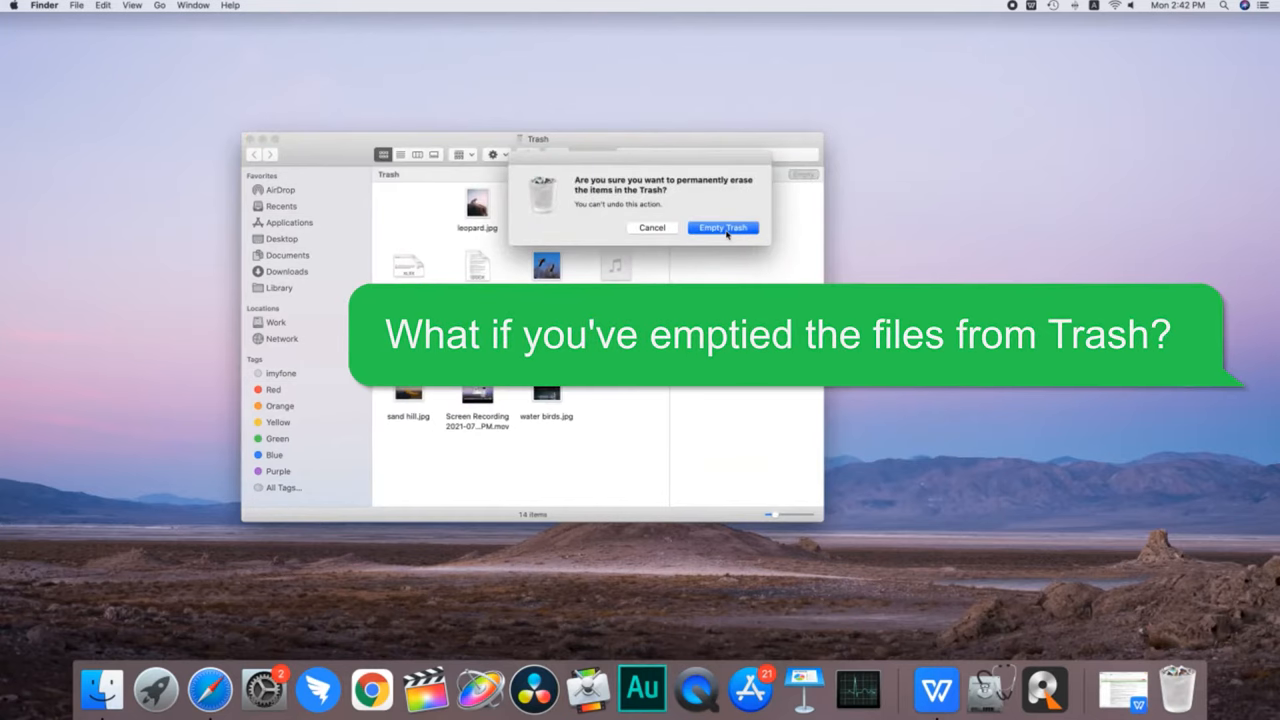
pyautogui.click(722, 227)
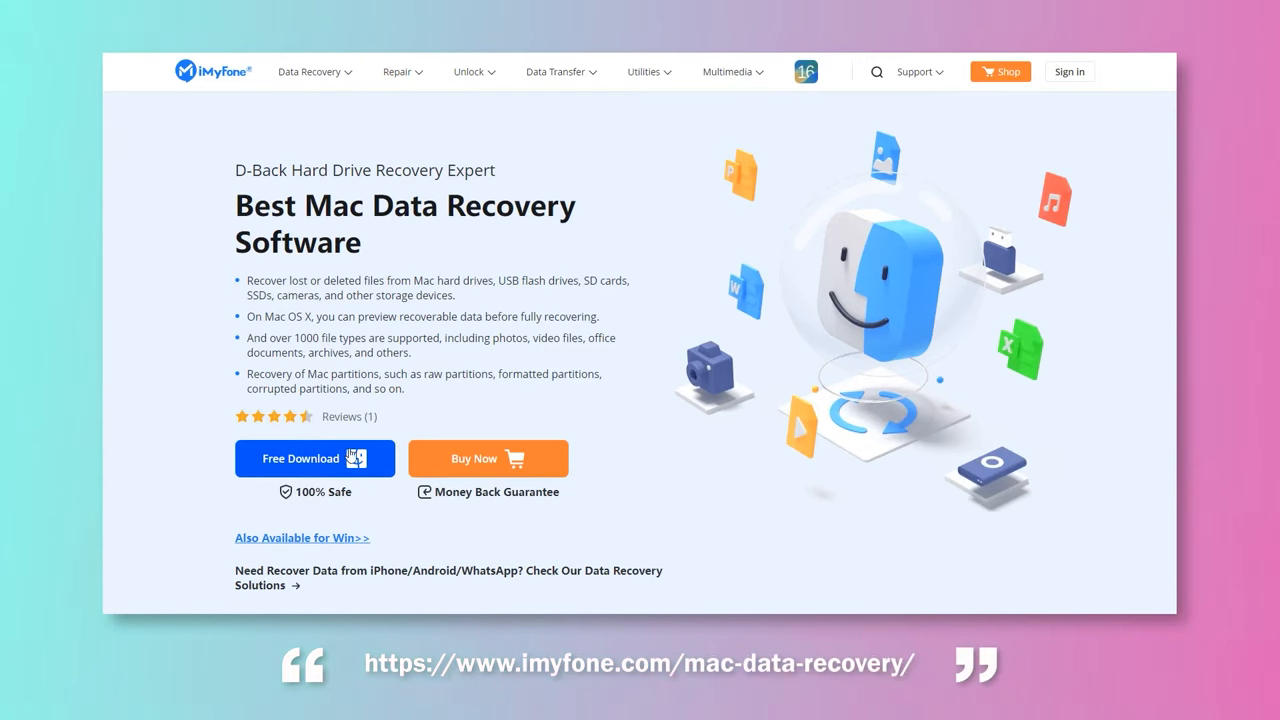
# Download D-Back for Mac from the iMyFone Mac data recovery page
pyautogui.click(314, 458)
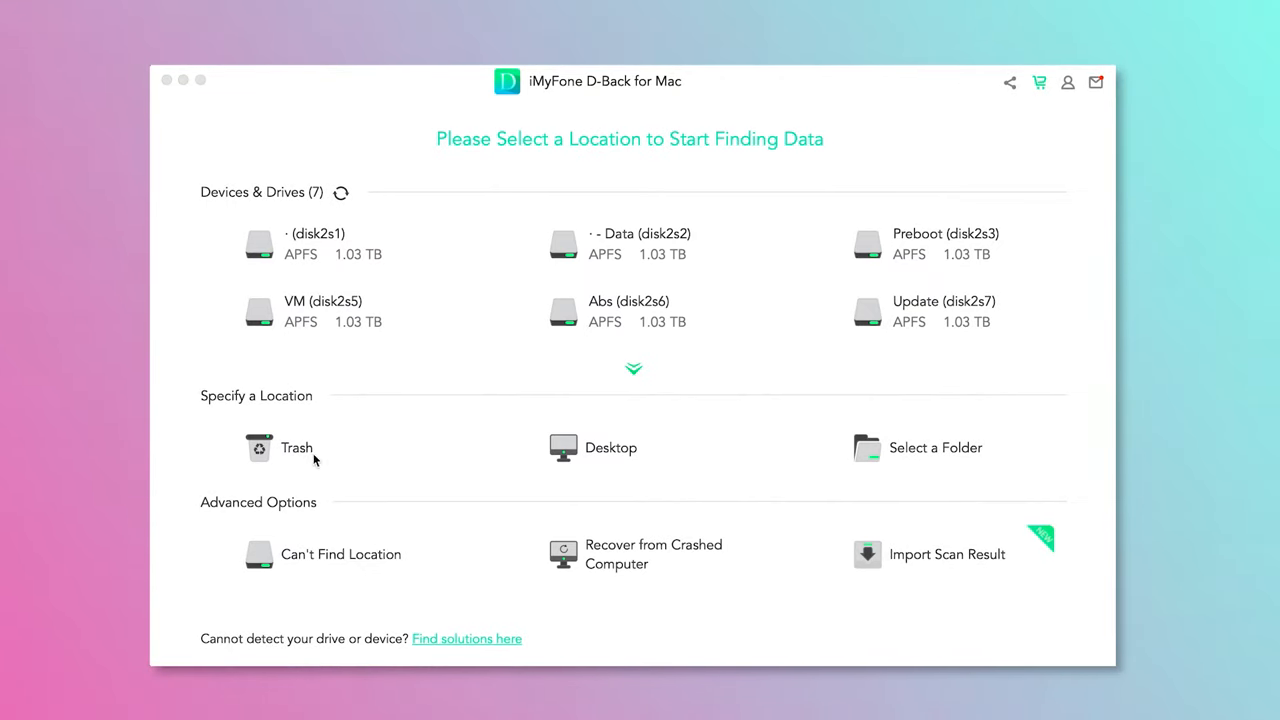
# Start a scan of the Trash location for deleted files
pyautogui.click(296, 447)
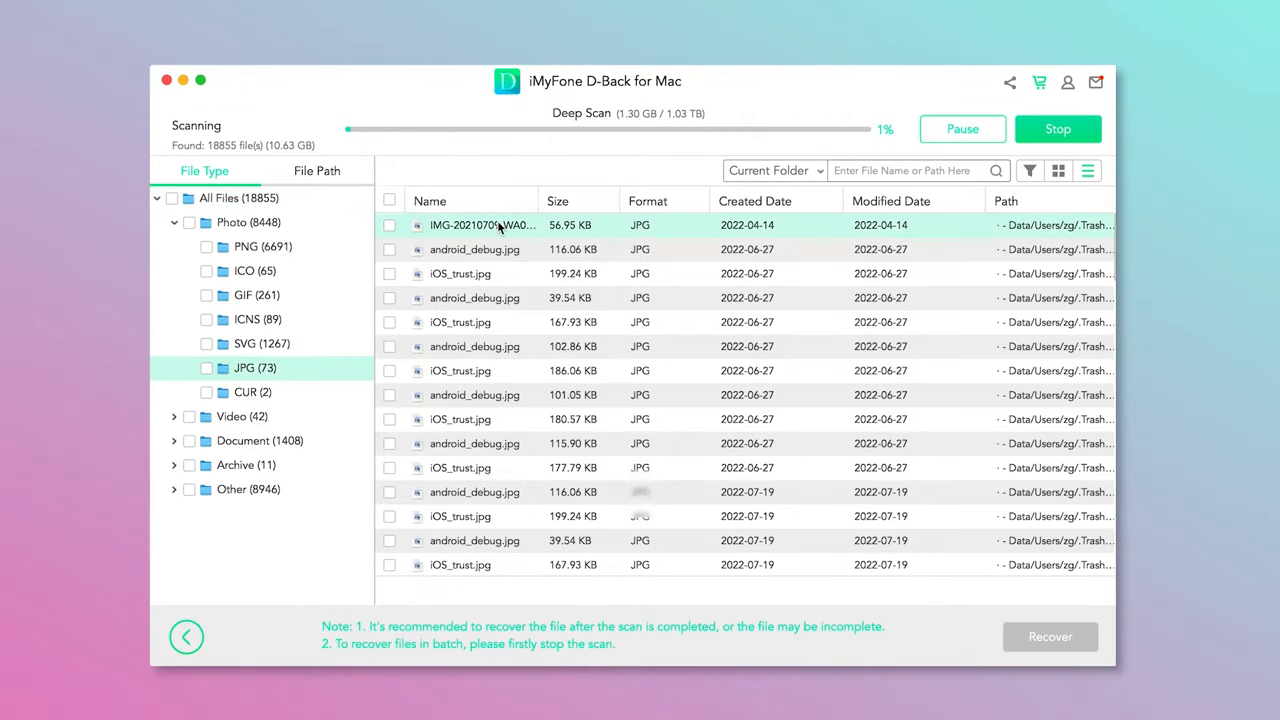
# Preview the photo IMG-20210709-WA0001.jpg and recover it
pyautogui.doubleClick(482, 224)
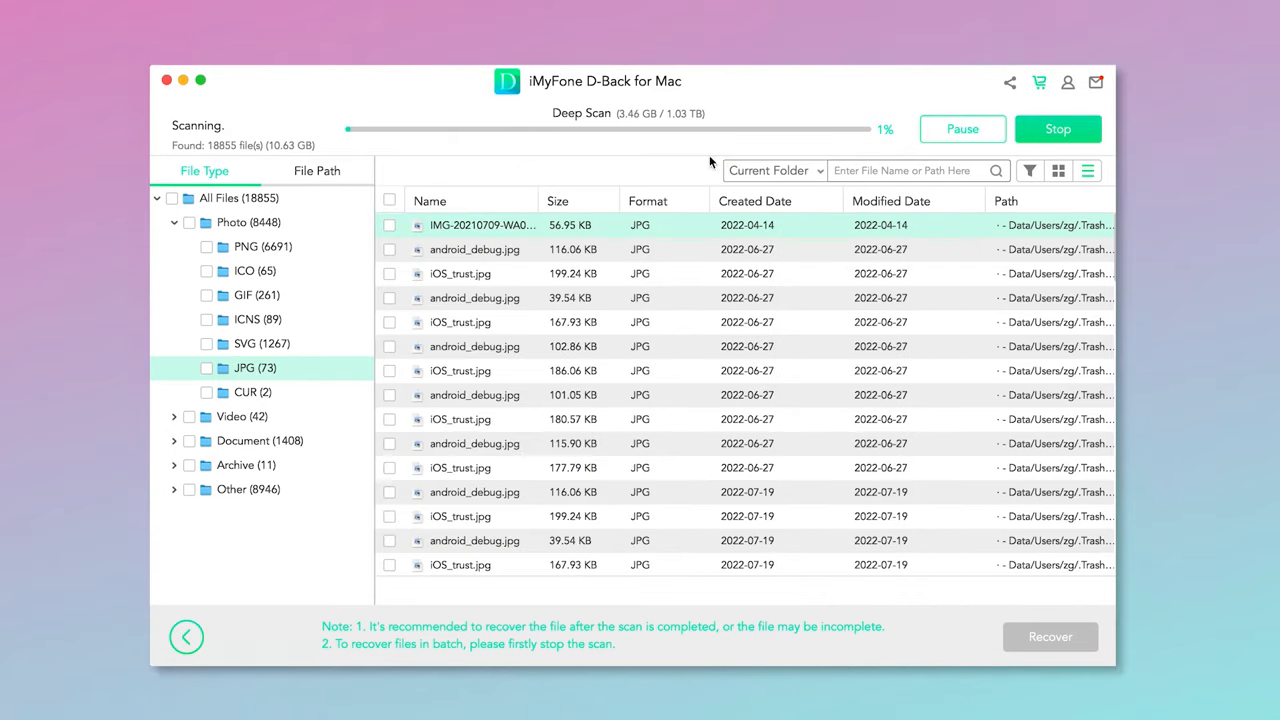
pyautogui.doubleClick(483, 225)
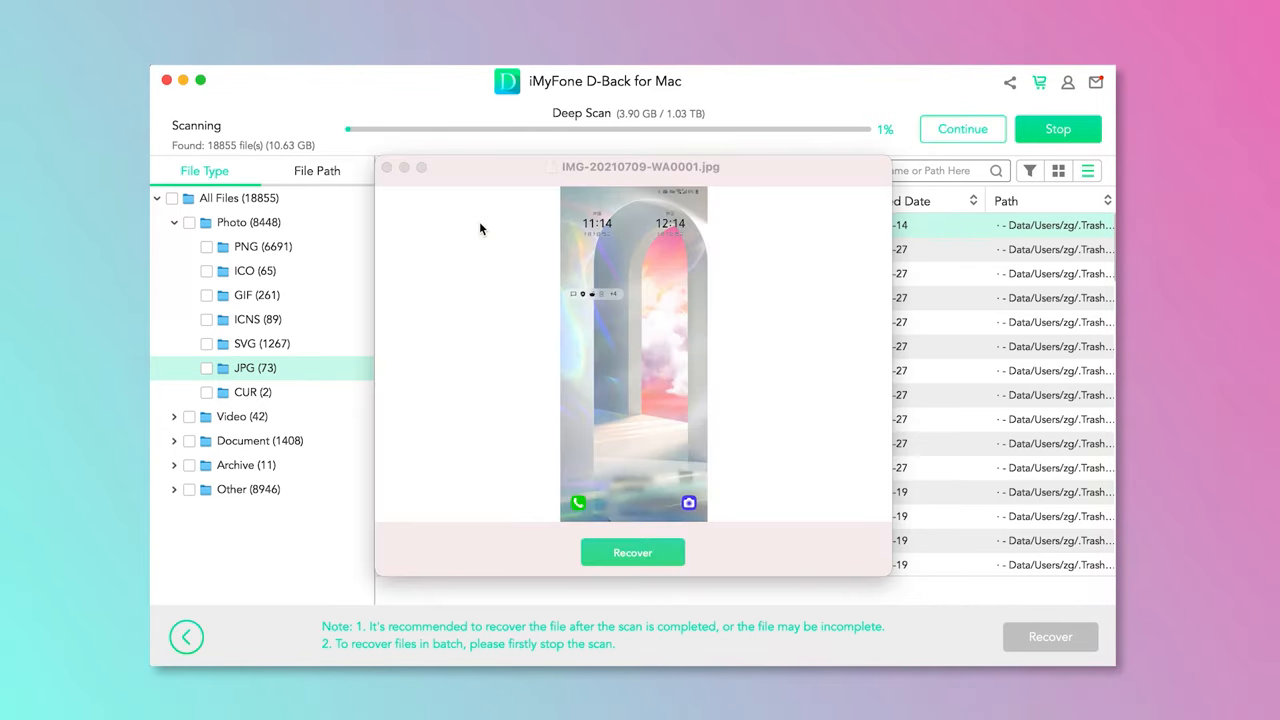
pyautogui.moveTo(632, 552)
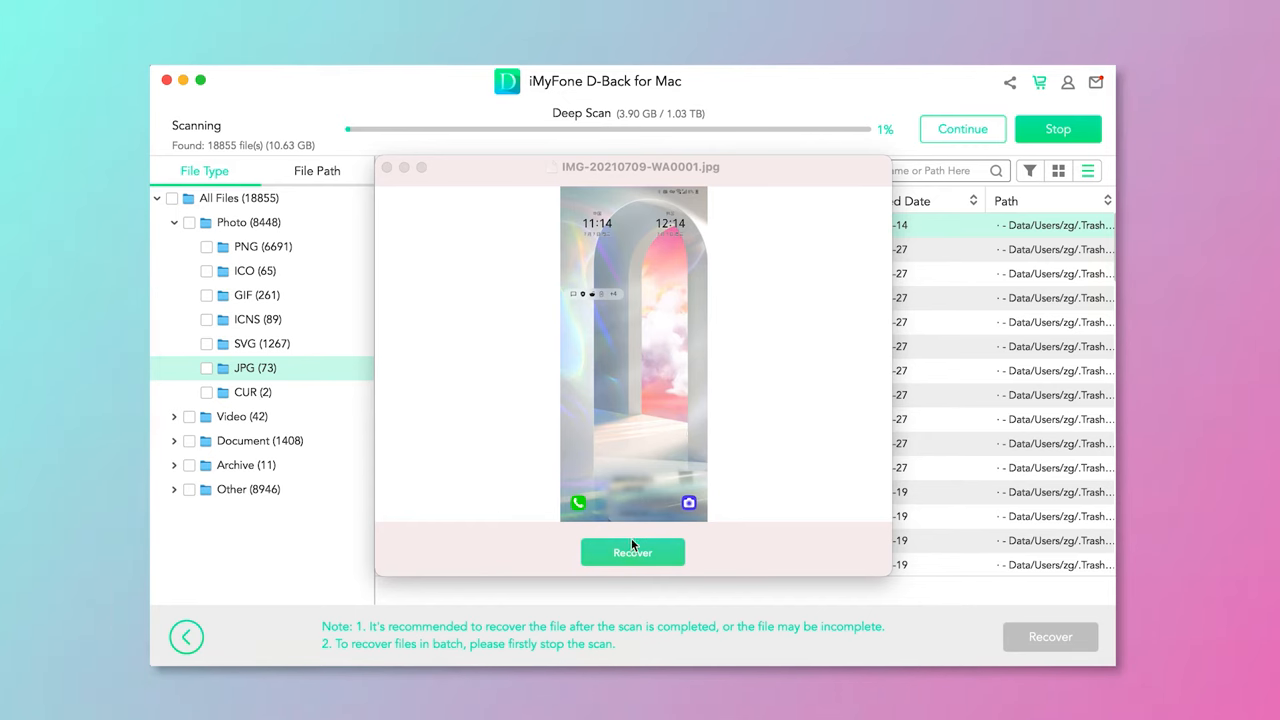
pyautogui.click(632, 552)
pyautogui.write('time')
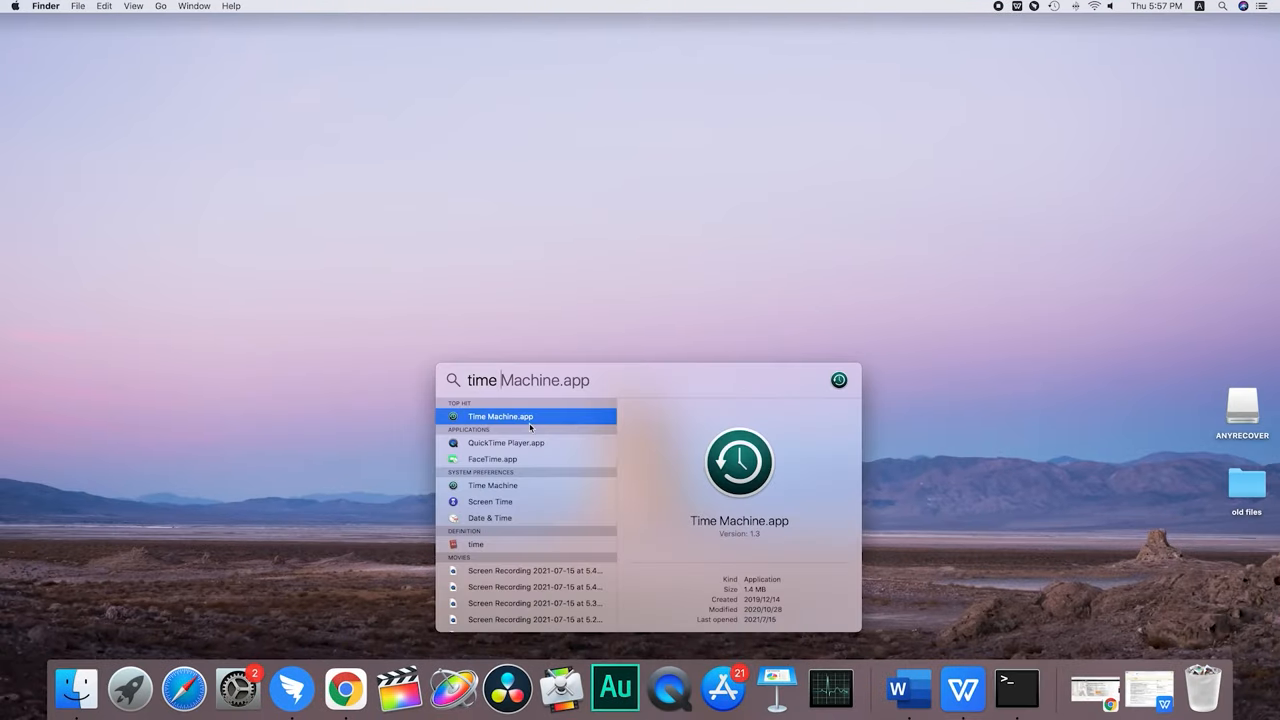
# Launch Time Machine and select How to Recover Lost Data on Windows and Mac (1).docx in Documents
pyautogui.click(500, 416)
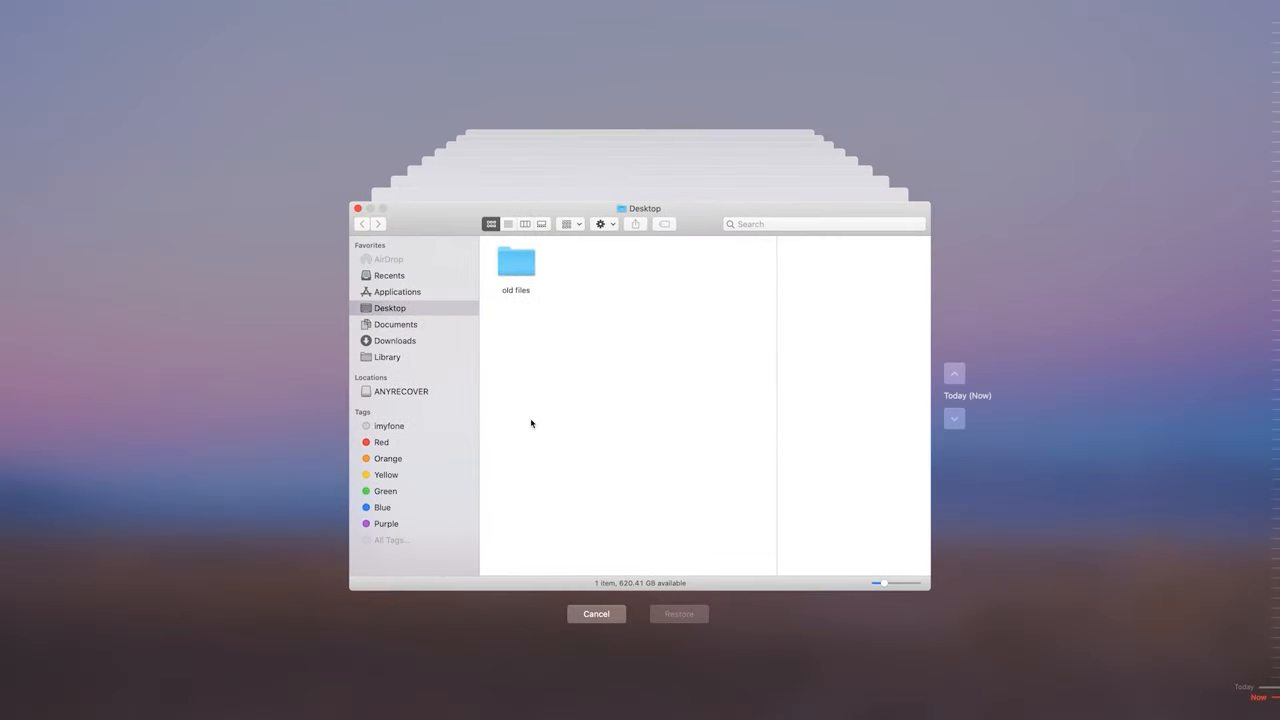
pyautogui.click(395, 324)
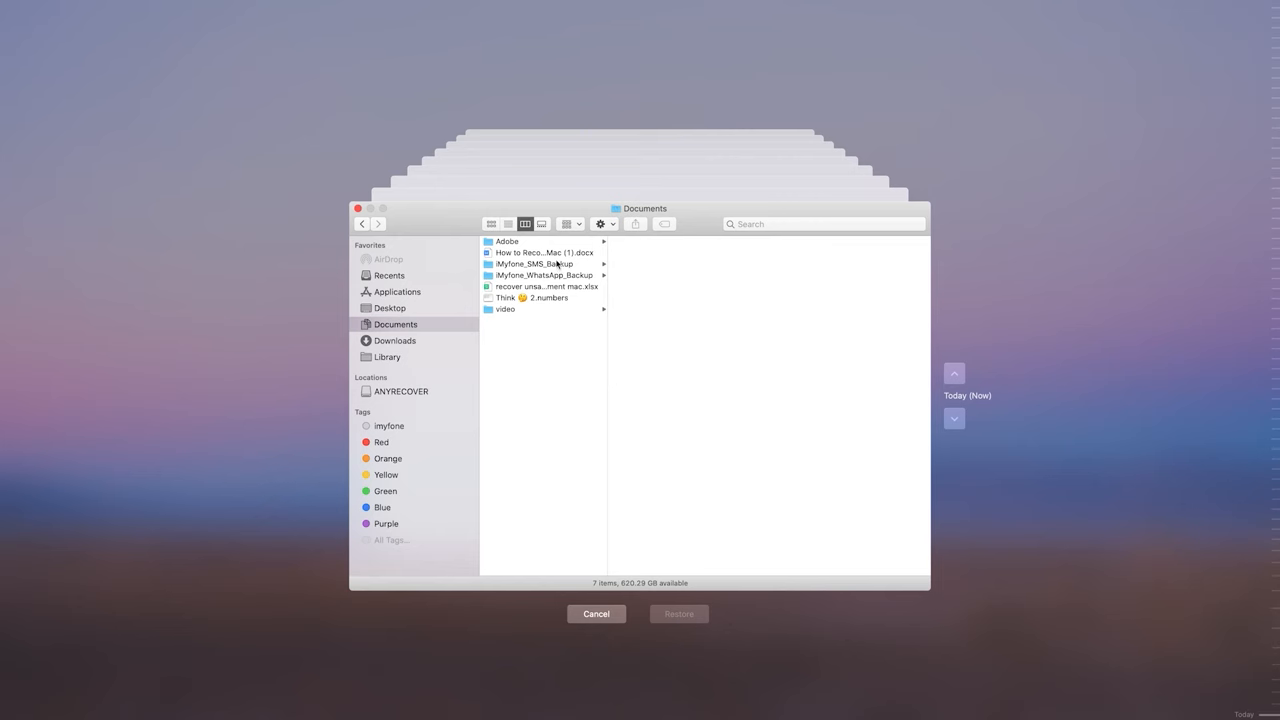
pyautogui.click(544, 252)
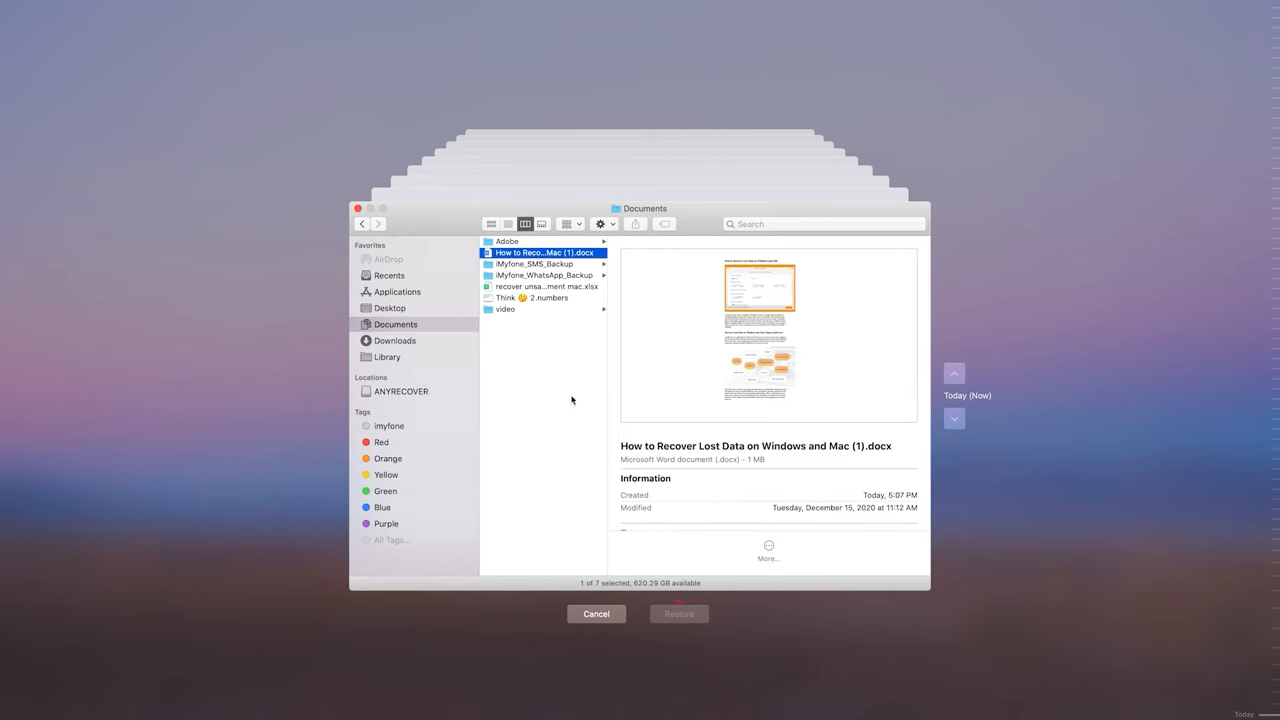